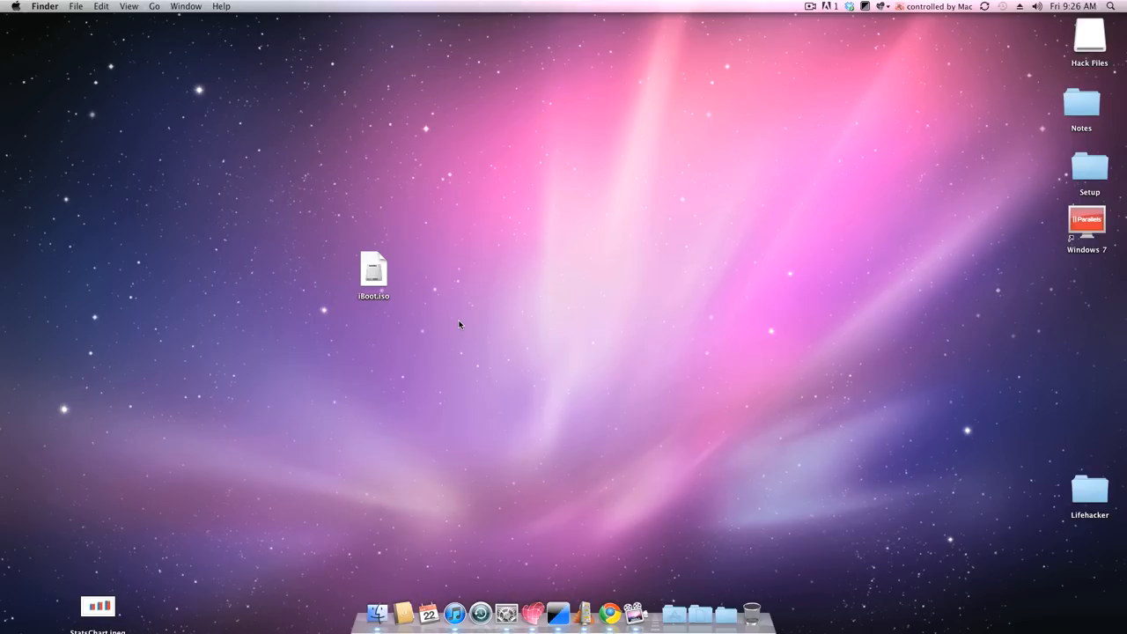
mouse_move(433, 308)
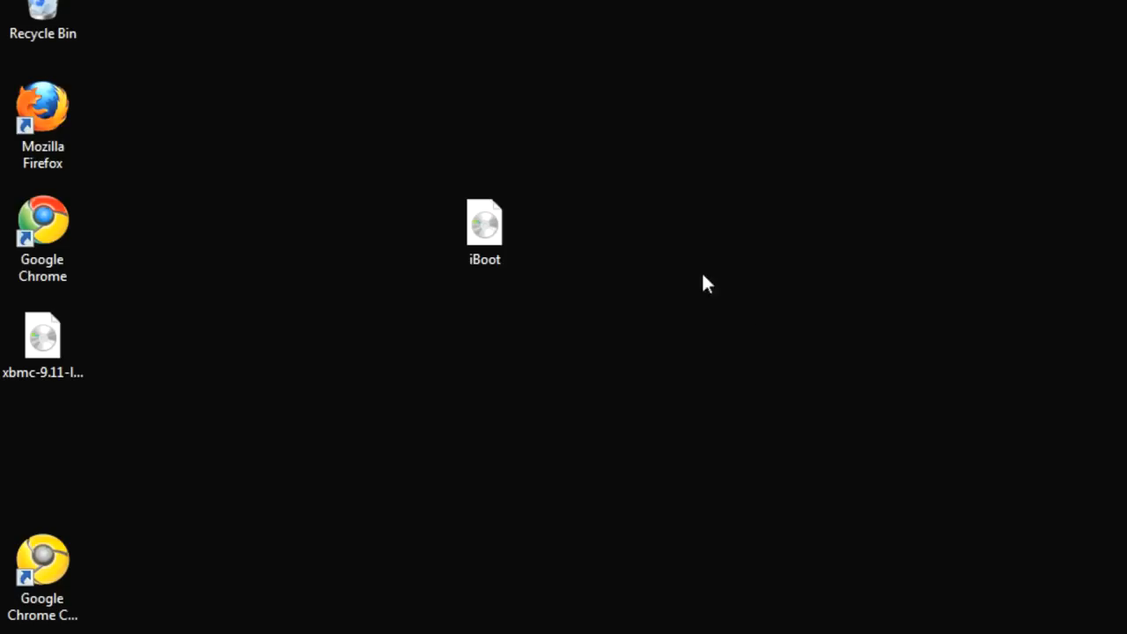
Burn iBoot.iso with Windows Disc Image Burner using DVD R Drive (D:) as the burner
right_click(484, 224)
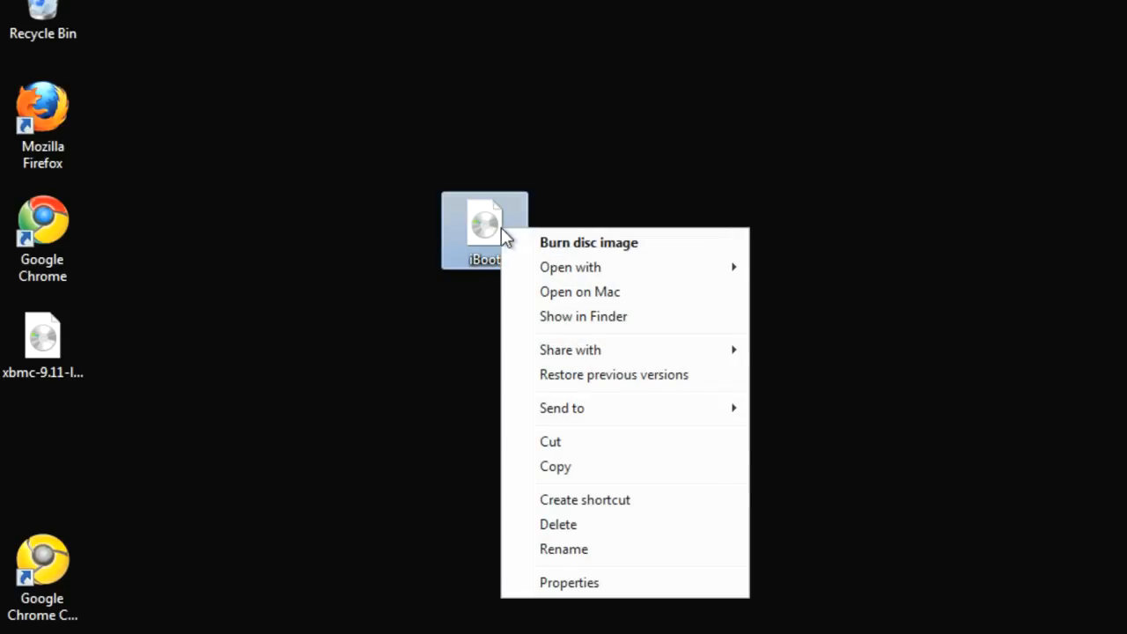
click(588, 242)
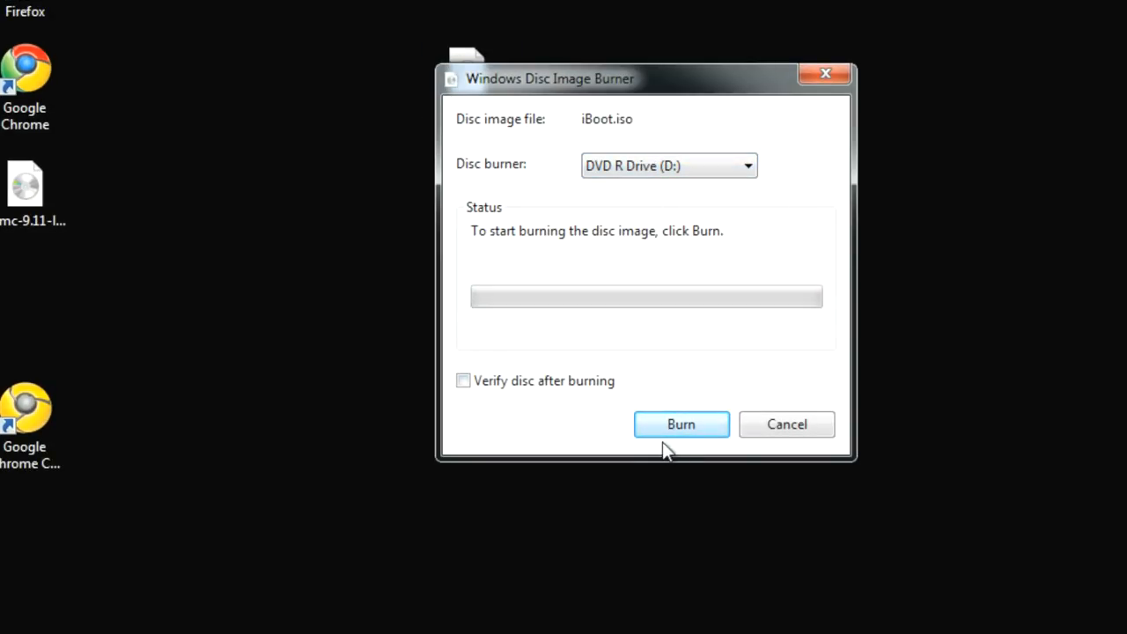
click(681, 424)
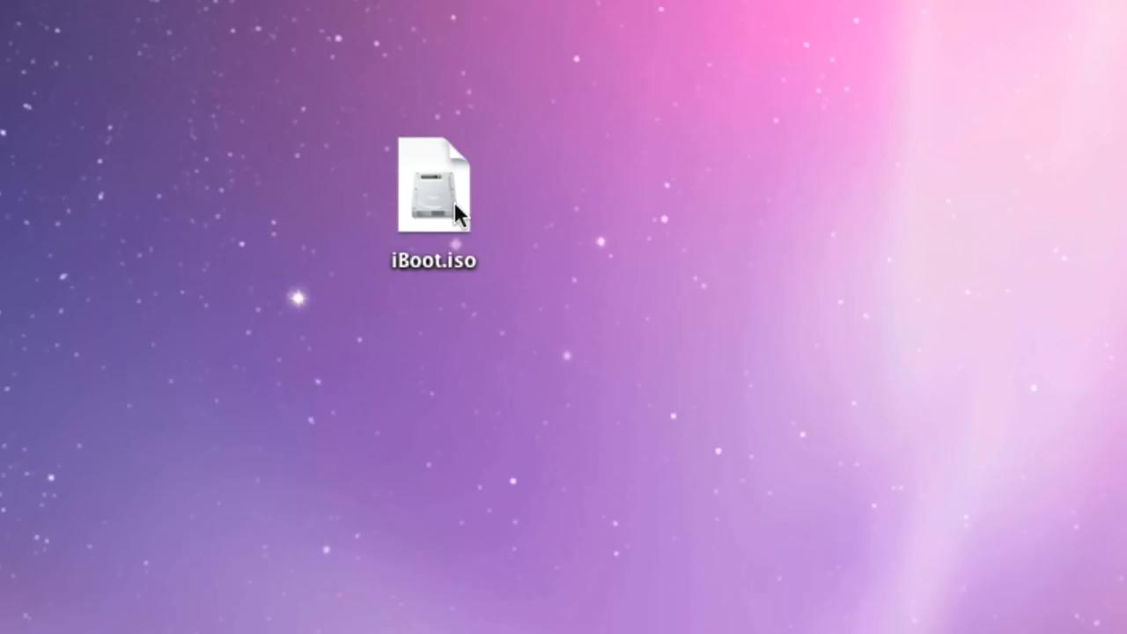
Burn iBoot.iso from its Finder context menu to Untitled Disc at maximum speed
right_click(433, 185)
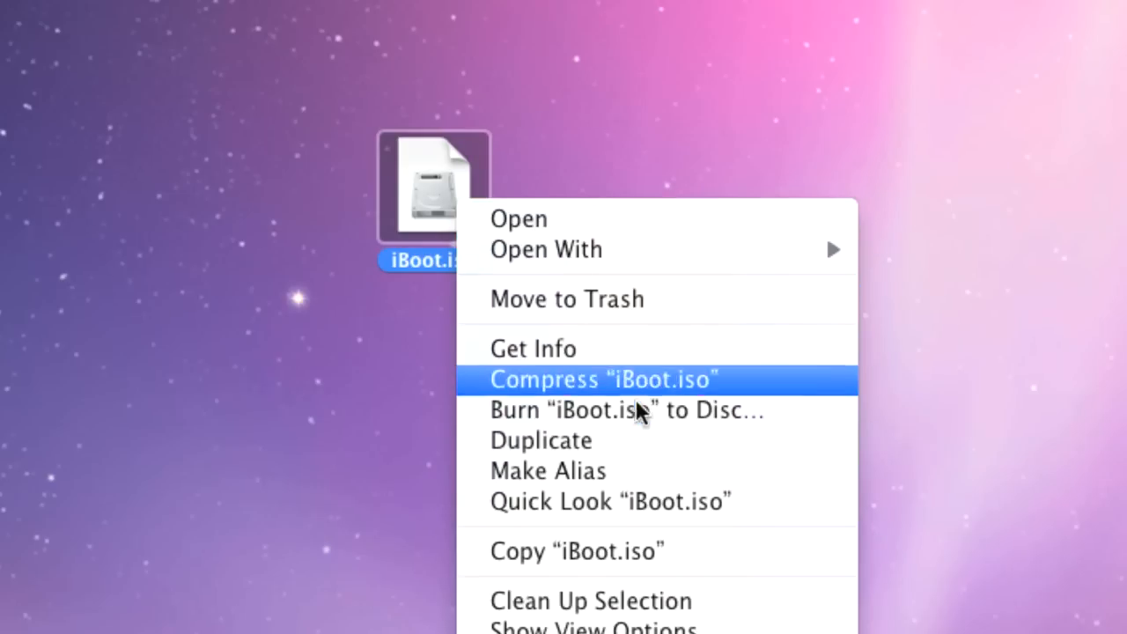
click(626, 411)
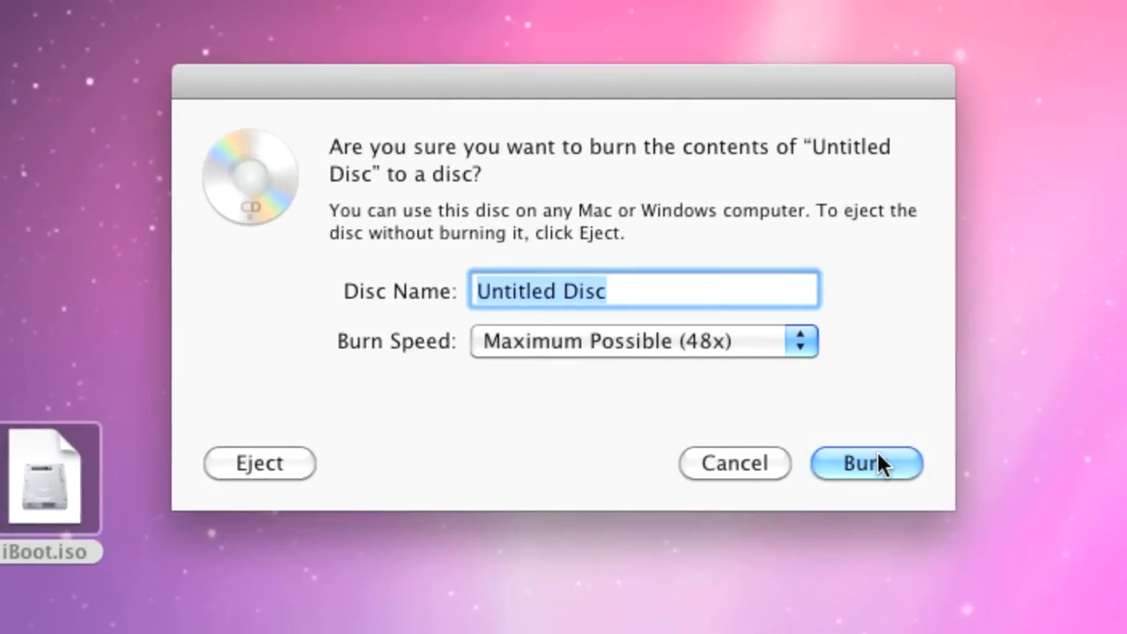
click(866, 462)
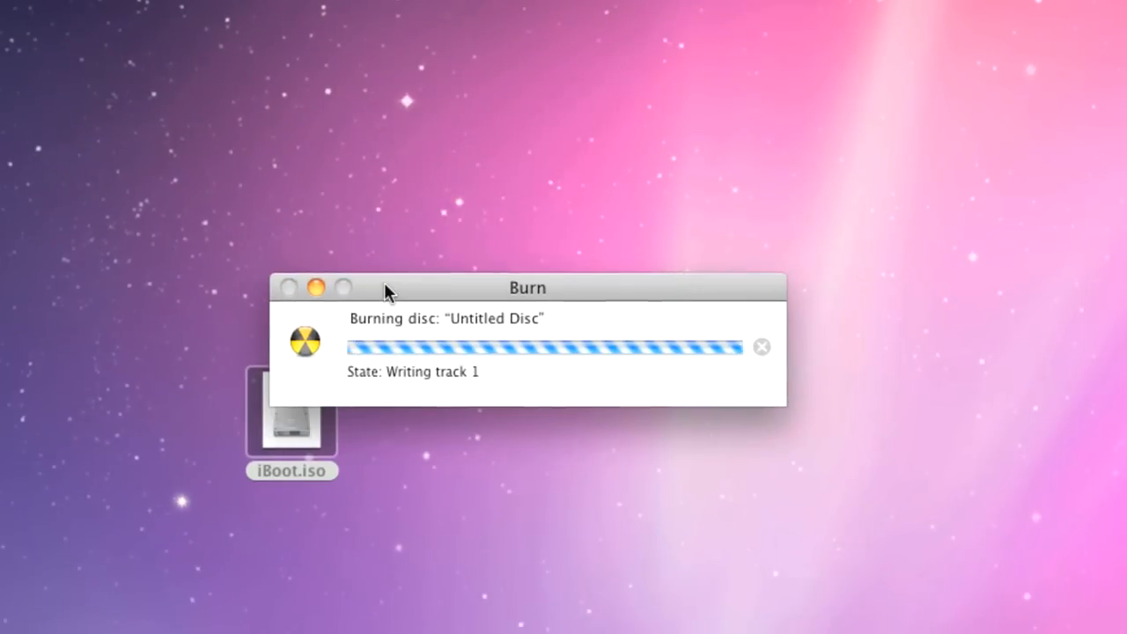
mouse_move(506, 222)
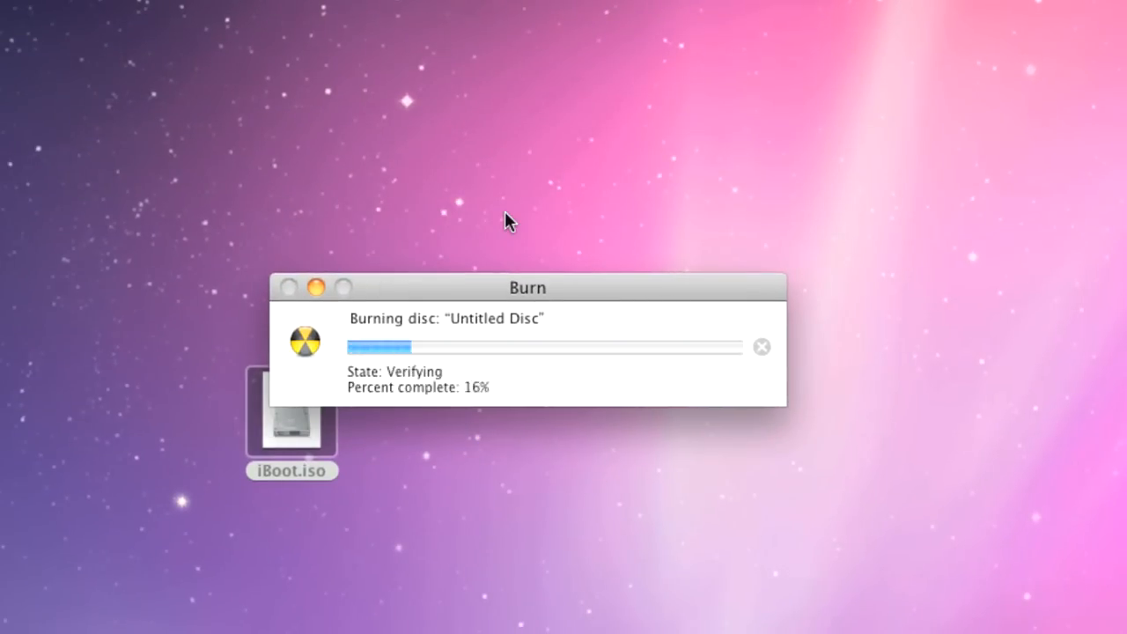